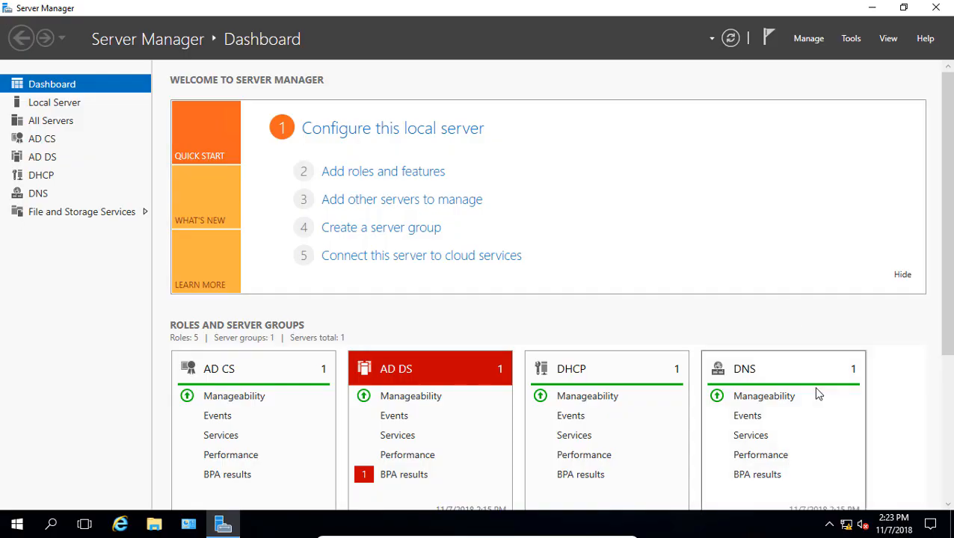
{"action": "mouse_move", "coordinate": [84, 300]}
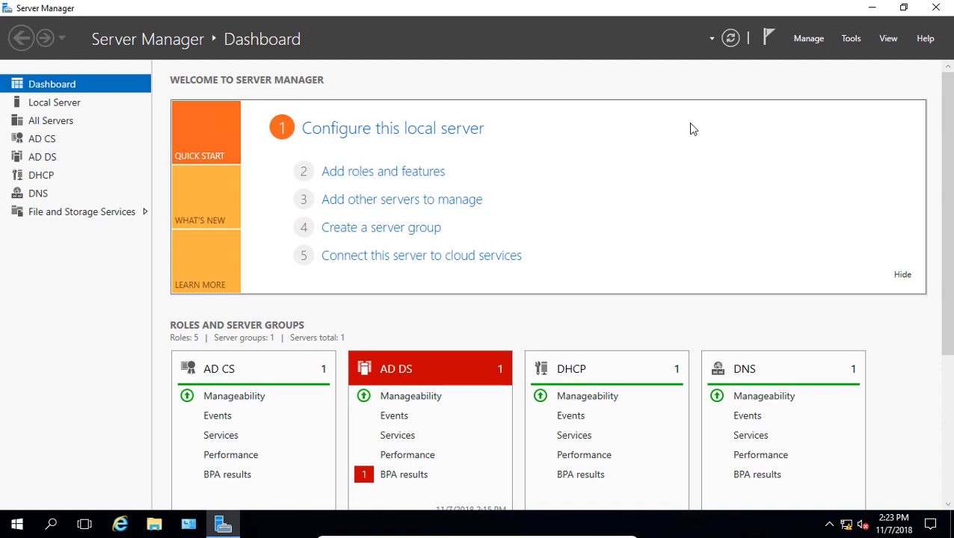
- Show Server Manager's Tools list of administrative utilities
{"action": "left_click", "coordinate": [851, 39]}
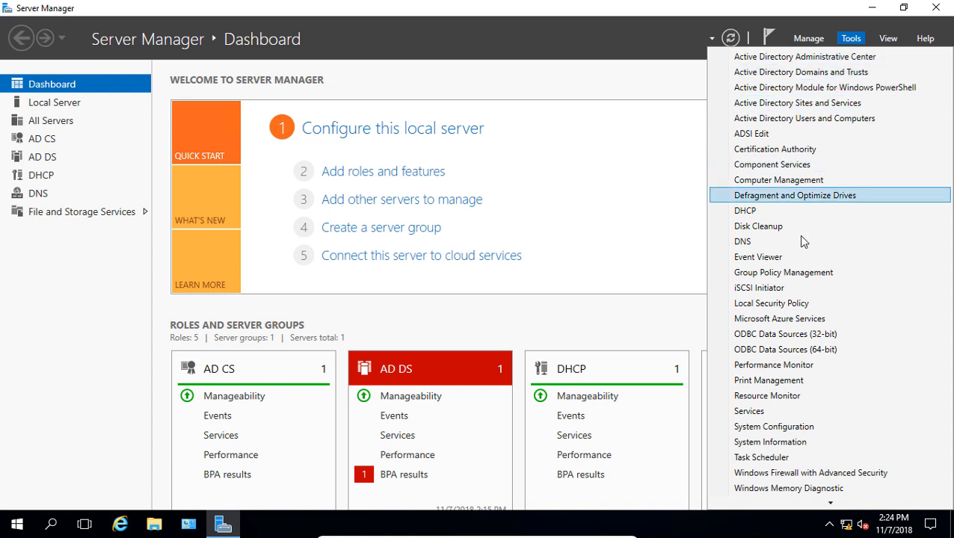
- Launch Group Policy Management maximized and expand the WidgetLLC.Internal domain tree
{"action": "left_click", "coordinate": [784, 272]}
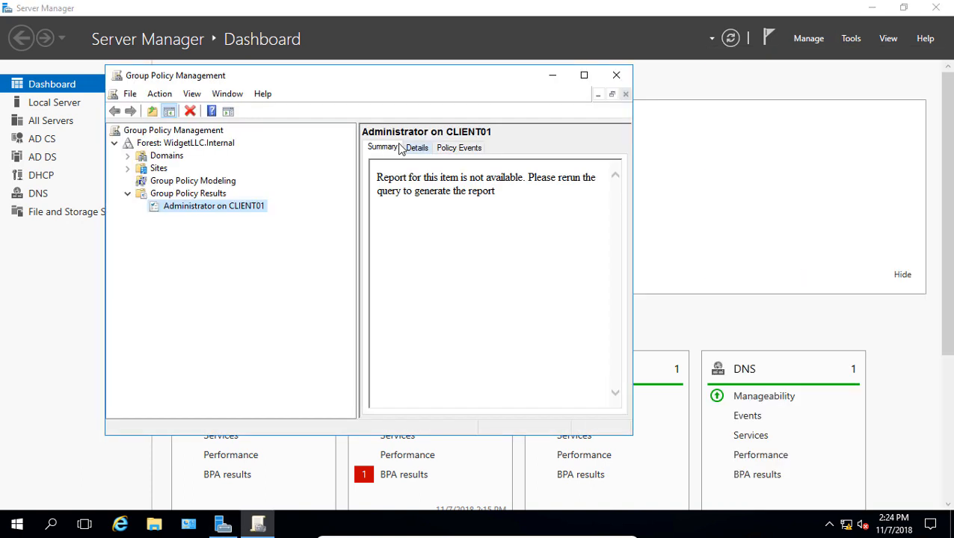
{"action": "left_click", "coordinate": [583, 75]}
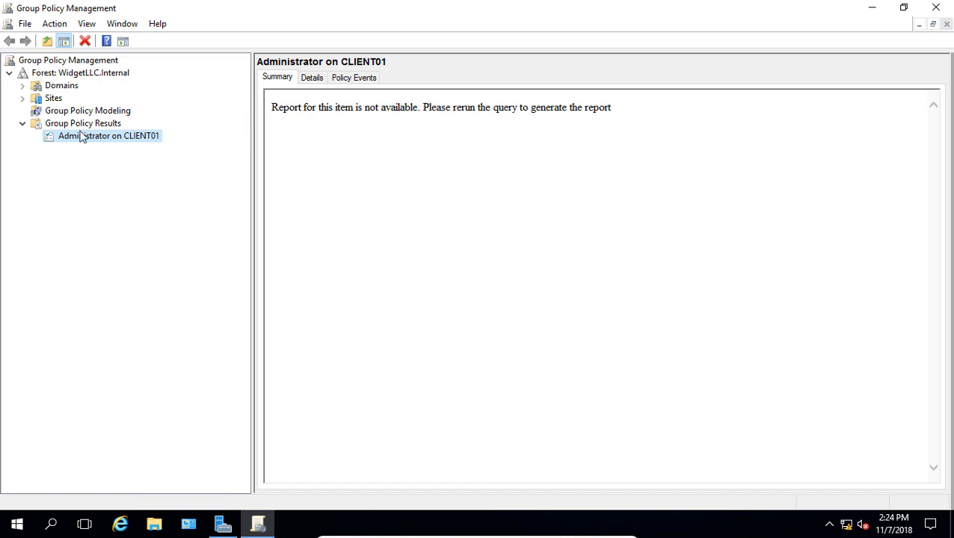
{"action": "left_click", "coordinate": [22, 85]}
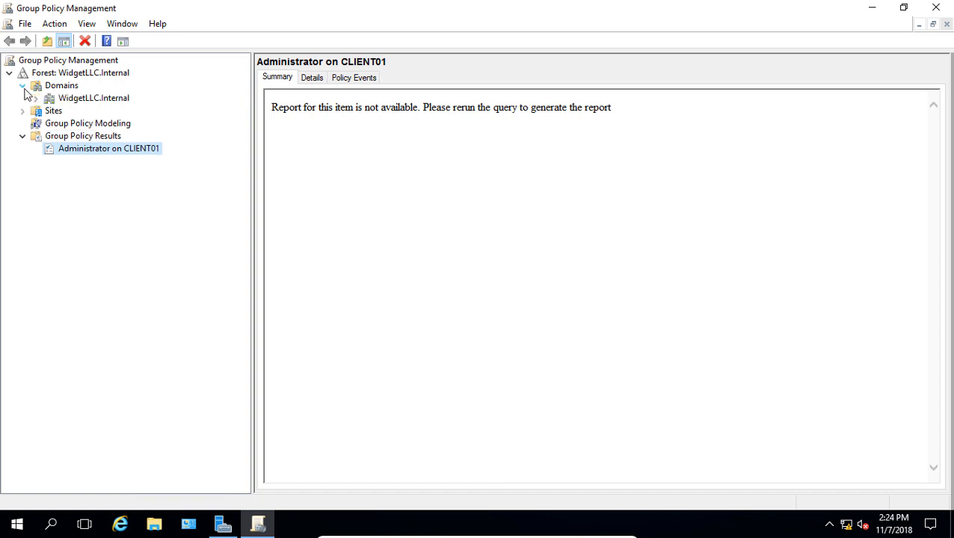
{"action": "left_click", "coordinate": [48, 99]}
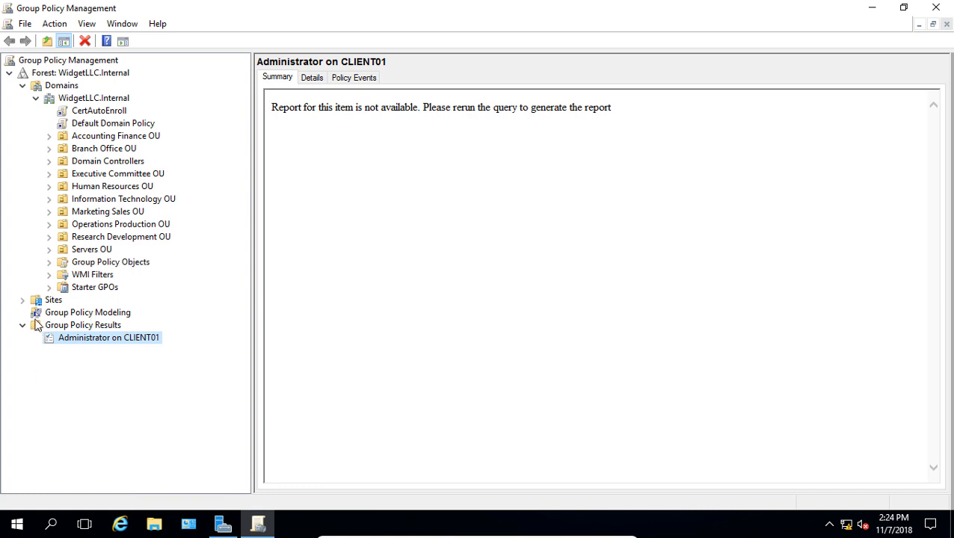
{"action": "left_click", "coordinate": [54, 299]}
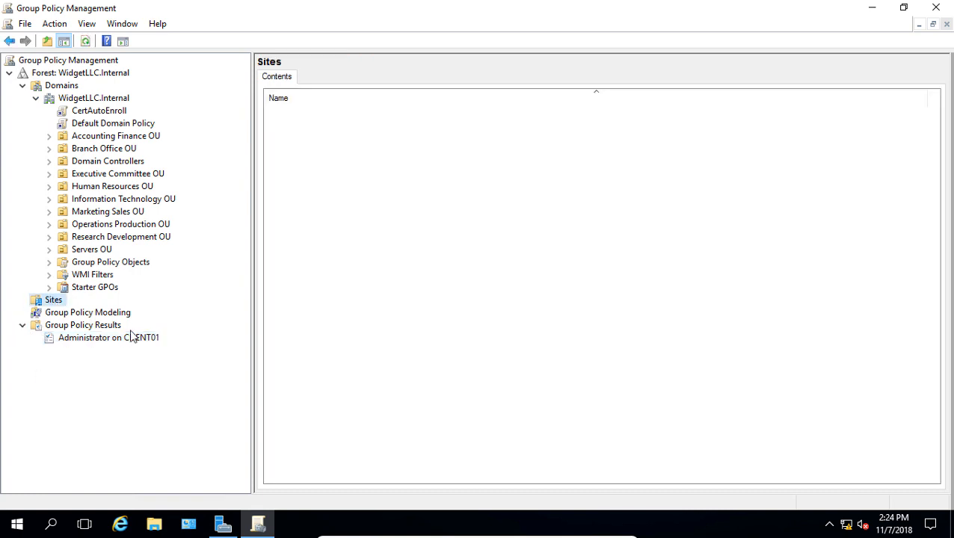
{"action": "mouse_move", "coordinate": [48, 269]}
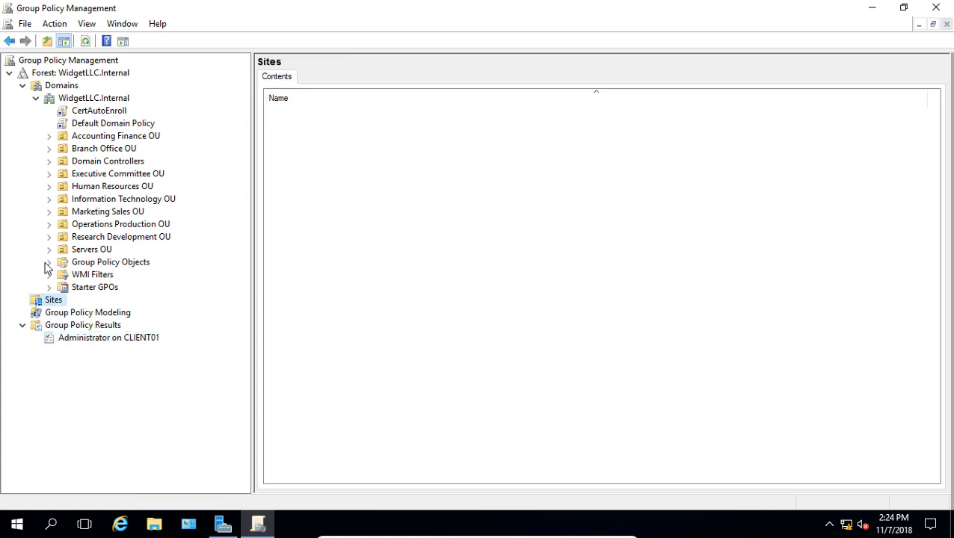
- List the domain's Group Policy Objects and view the Default Domain Policy details
{"action": "left_click", "coordinate": [48, 262]}
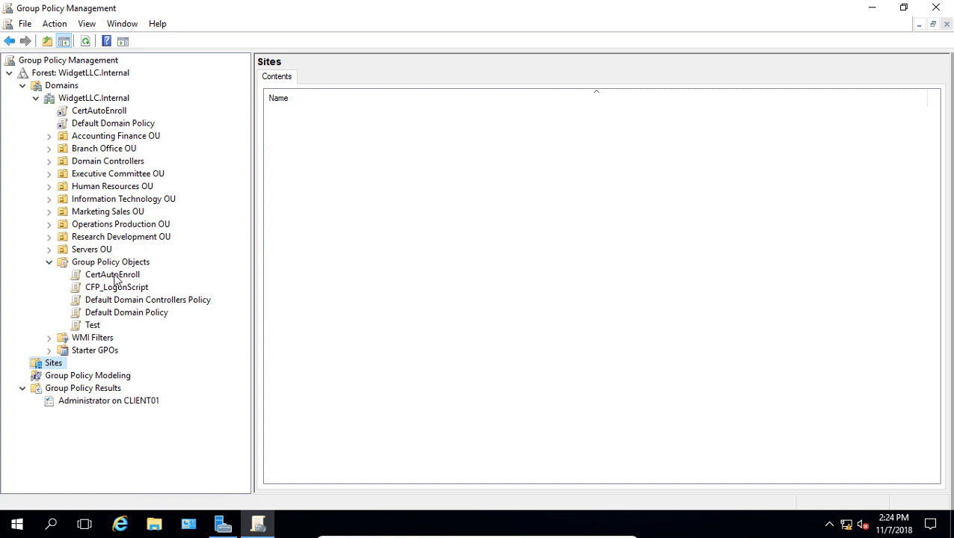
{"action": "left_click", "coordinate": [146, 299]}
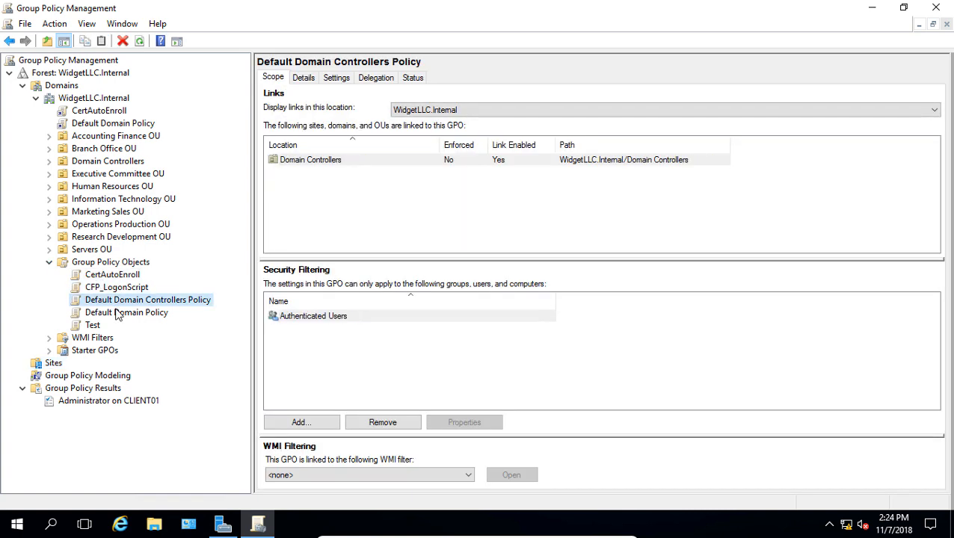
{"action": "left_click", "coordinate": [125, 312]}
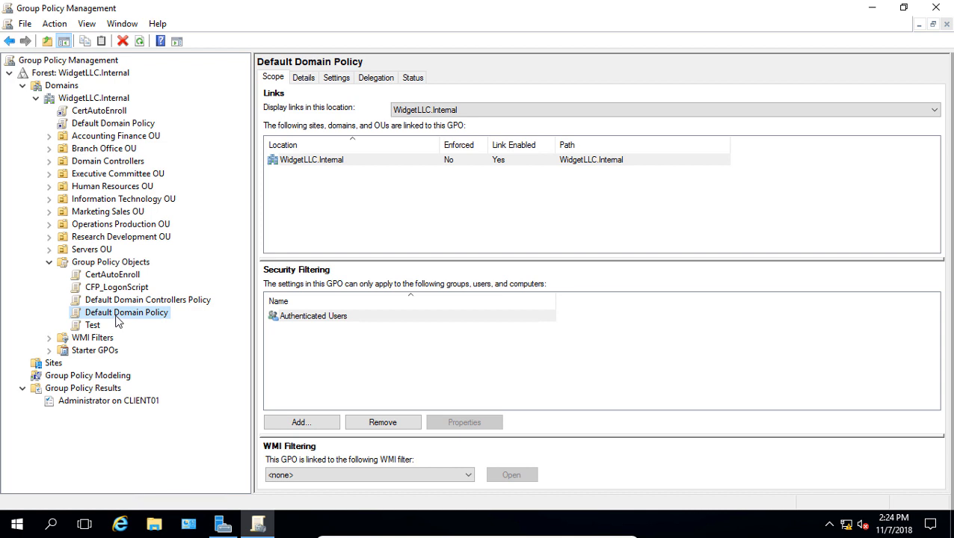
{"action": "mouse_move", "coordinate": [112, 287]}
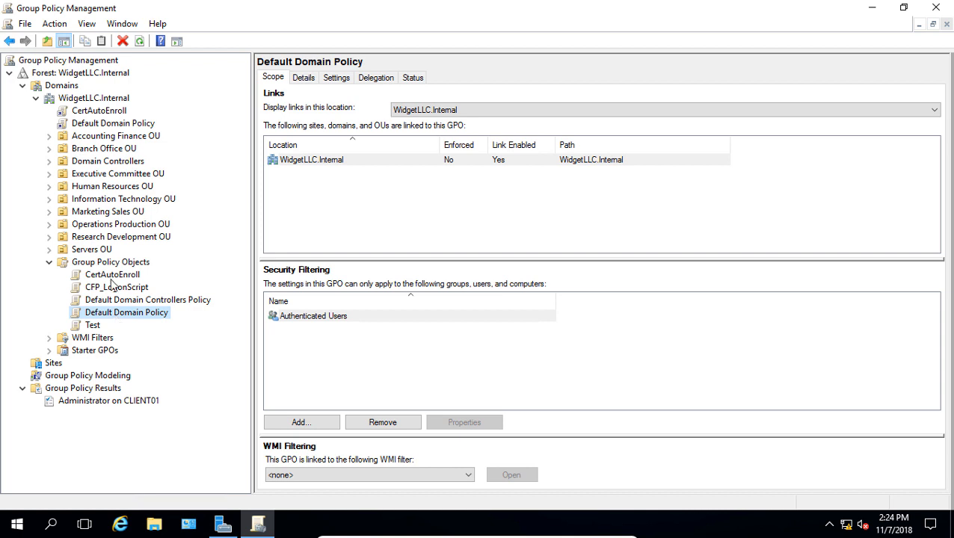
{"action": "mouse_move", "coordinate": [120, 266]}
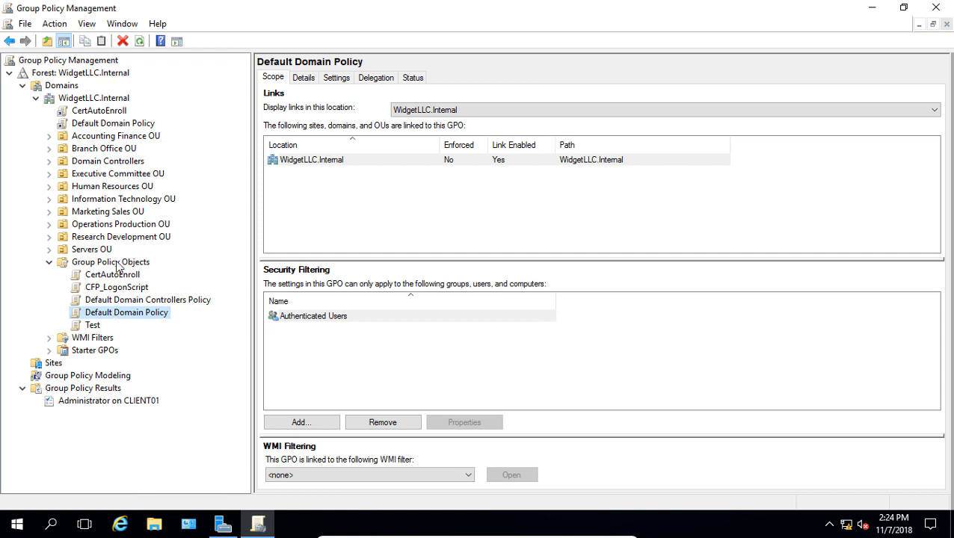
- Start Back Up All for the GPOs with C:\Users\Administrator\Desktop as the location
{"action": "right_click", "coordinate": [111, 262]}
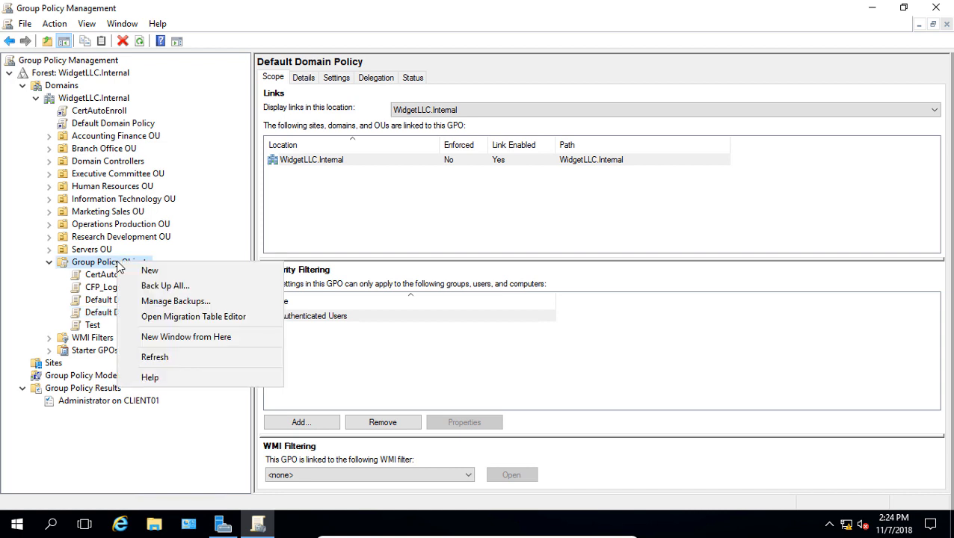
{"action": "left_click", "coordinate": [165, 285]}
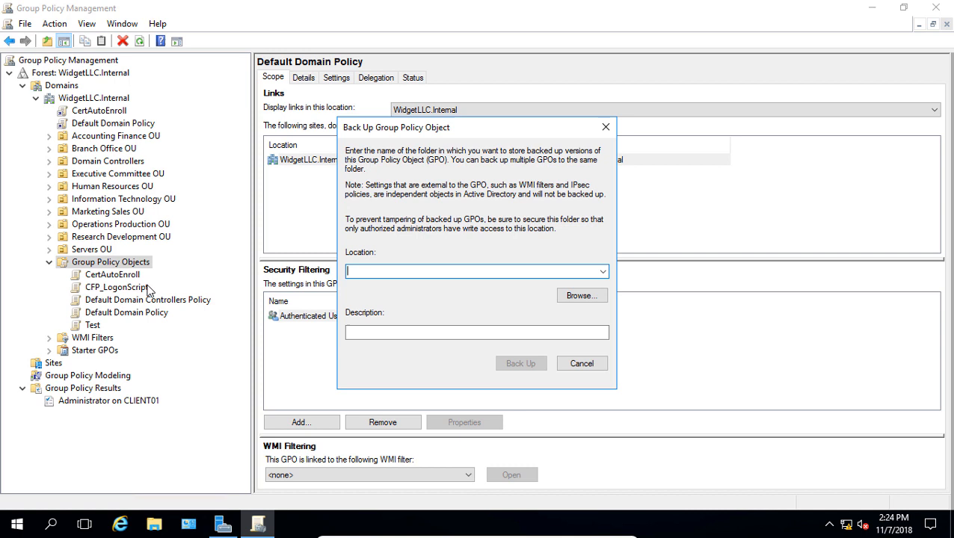
{"action": "left_click", "coordinate": [581, 296]}
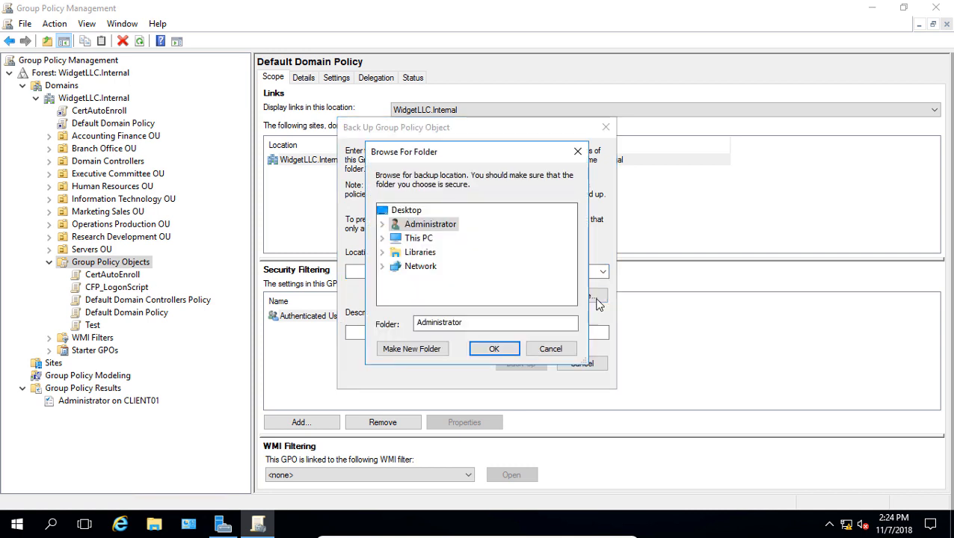
{"action": "mouse_move", "coordinate": [422, 262]}
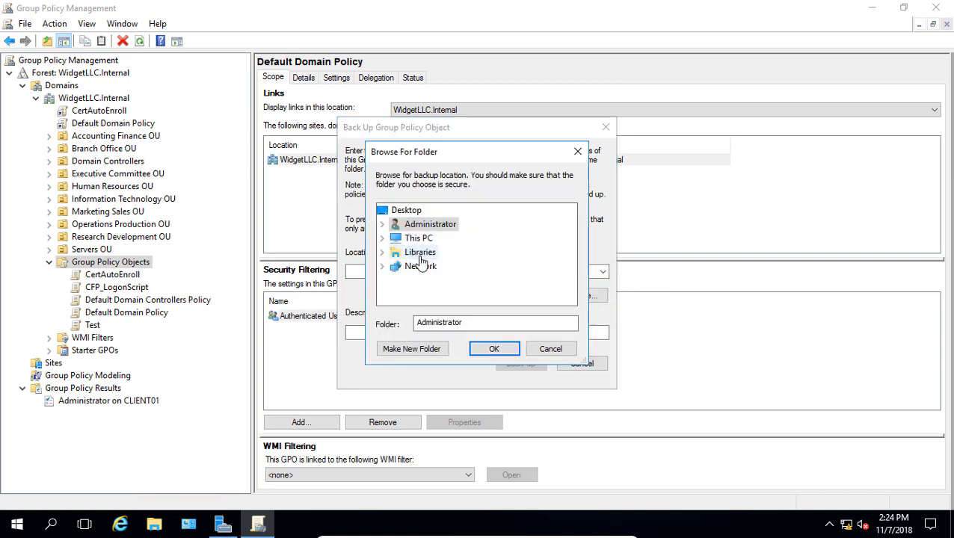
{"action": "left_click", "coordinate": [407, 210]}
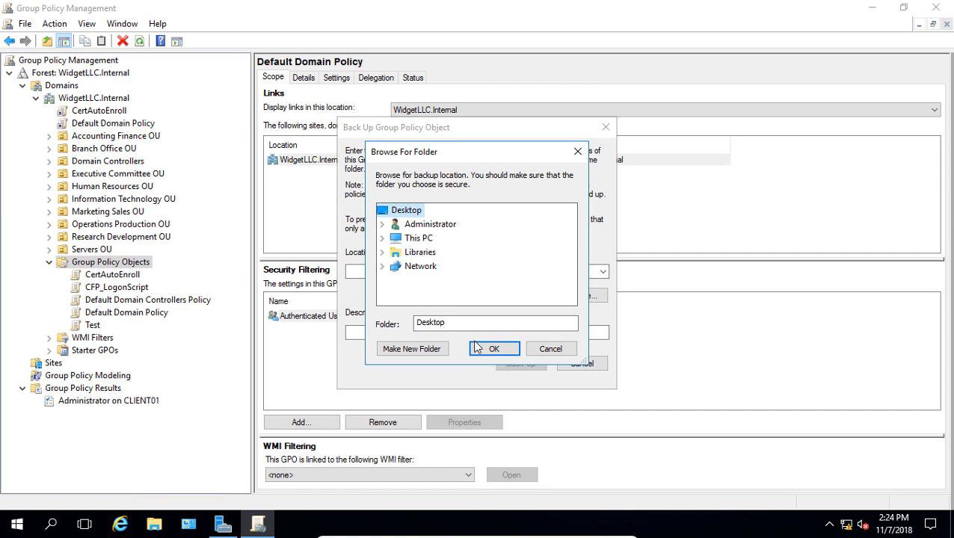
{"action": "left_click", "coordinate": [493, 348]}
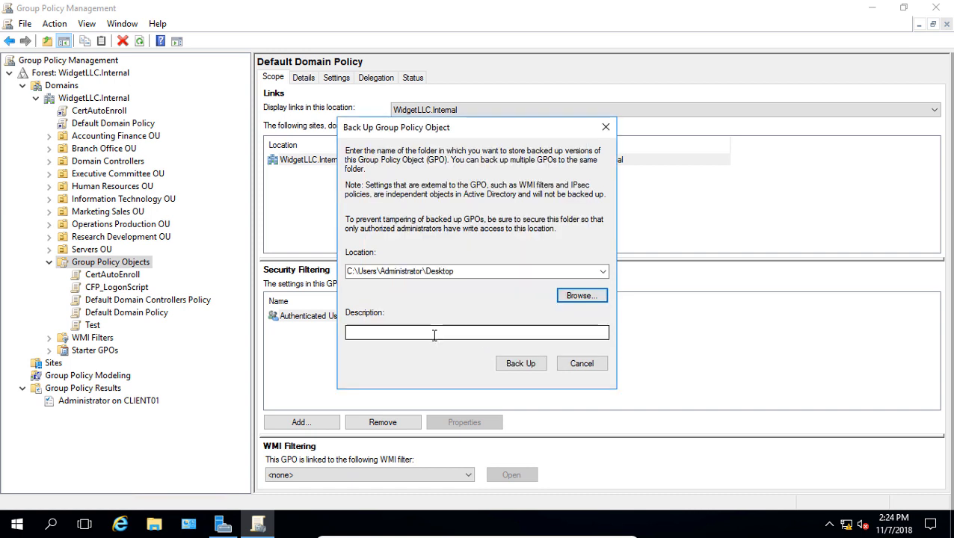
- Describe the backup as BackupGPO and run it
{"action": "type", "text": "BackupGPO"}
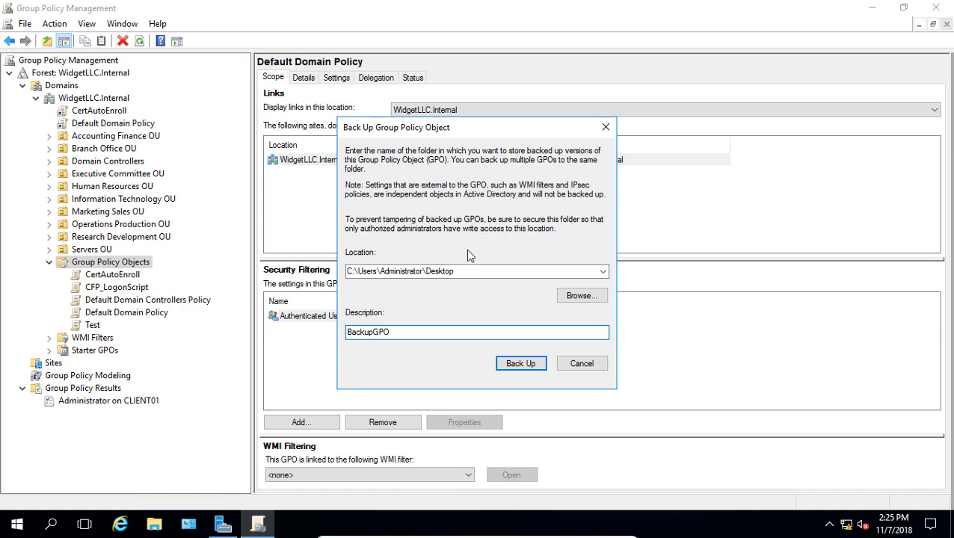
{"action": "left_click", "coordinate": [520, 363]}
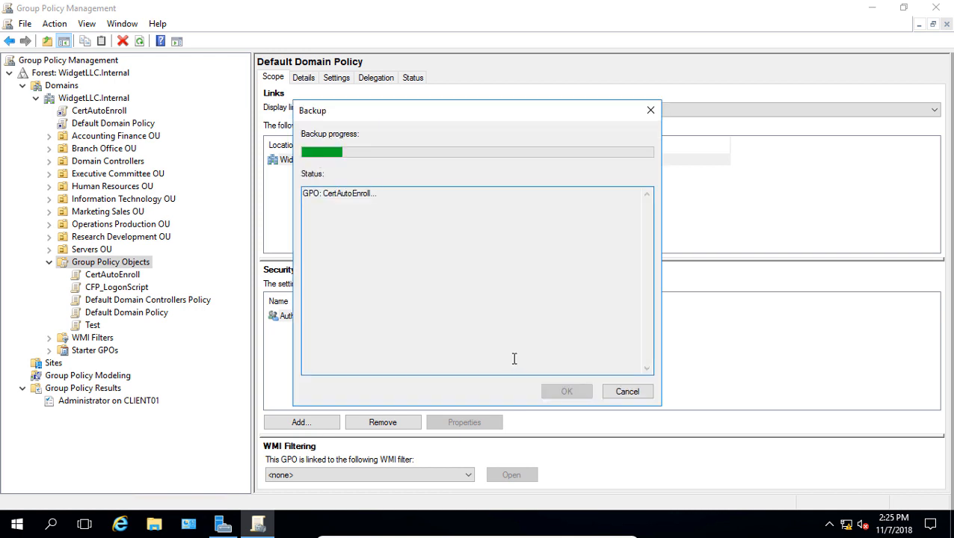
{"action": "mouse_move", "coordinate": [497, 366]}
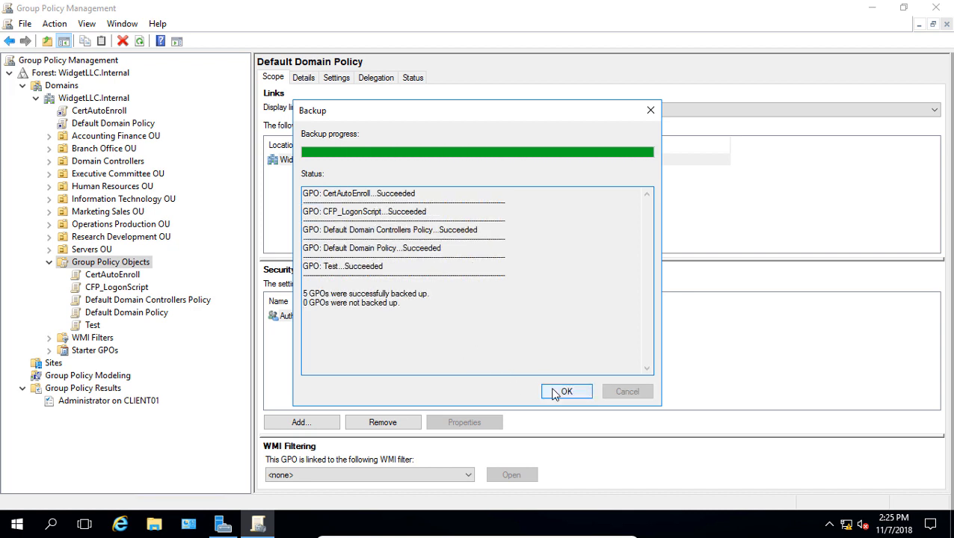
- Dismiss the report showing all five GPOs backed up successfully
{"action": "left_click", "coordinate": [566, 392]}
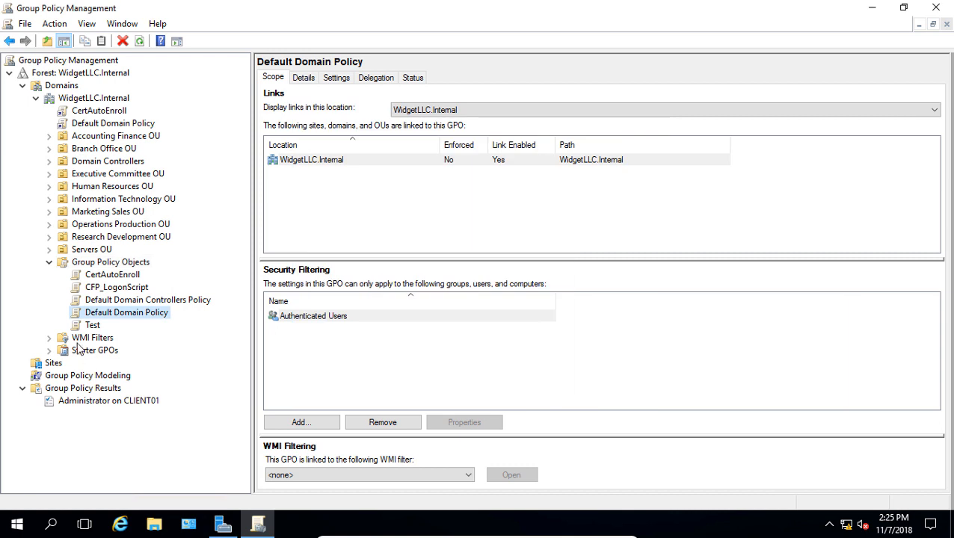
{"action": "mouse_move", "coordinate": [88, 337]}
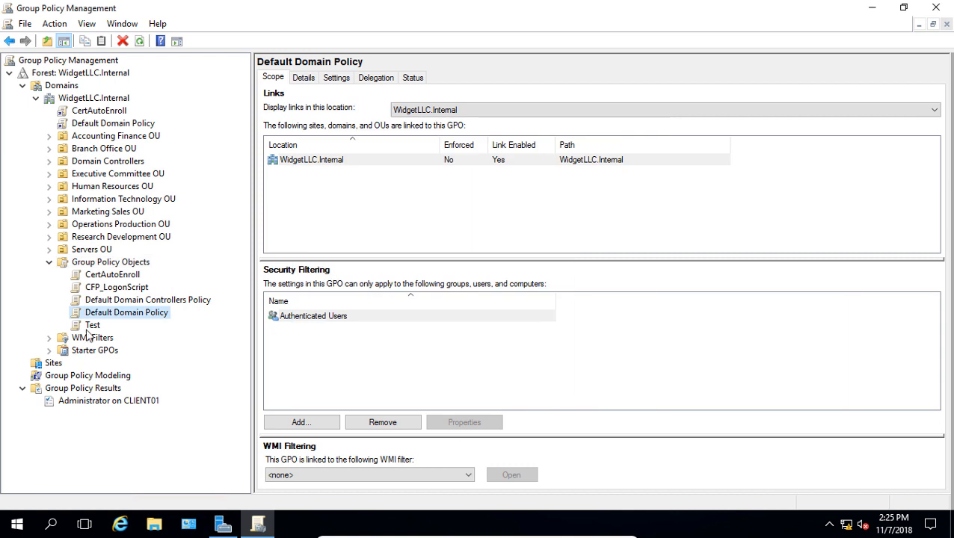
- Delete the Test GPO and confirm, leaving four Group Policy Objects
{"action": "left_click", "coordinate": [93, 326]}
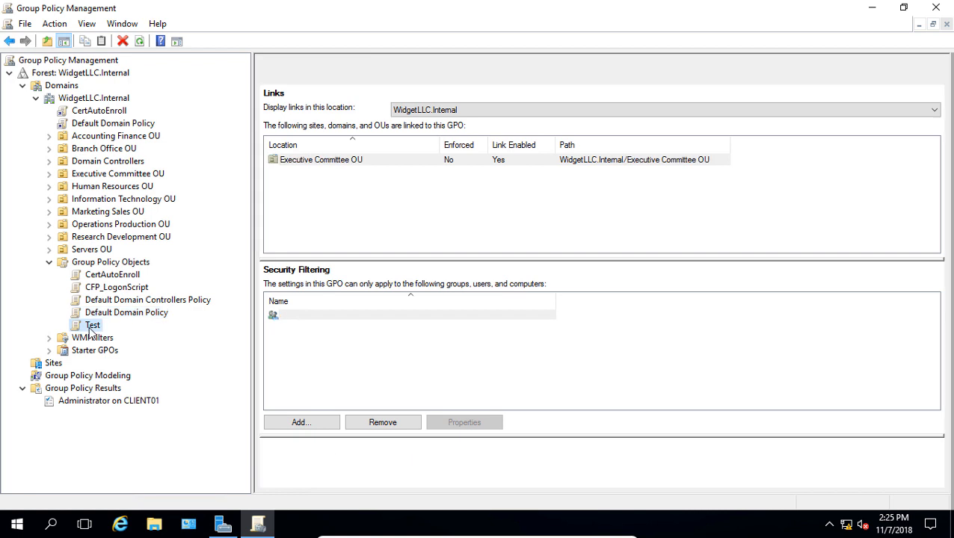
{"action": "right_click", "coordinate": [93, 324]}
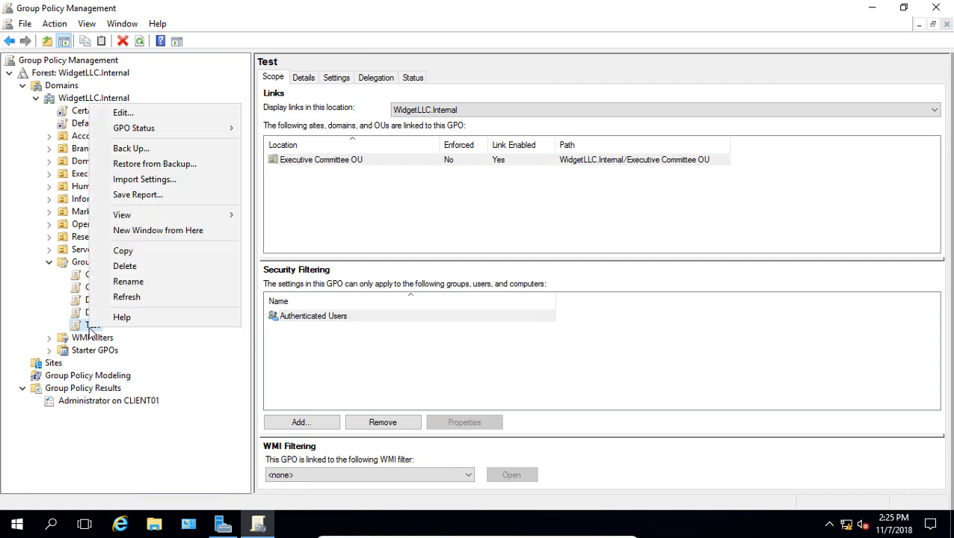
{"action": "left_click", "coordinate": [125, 267]}
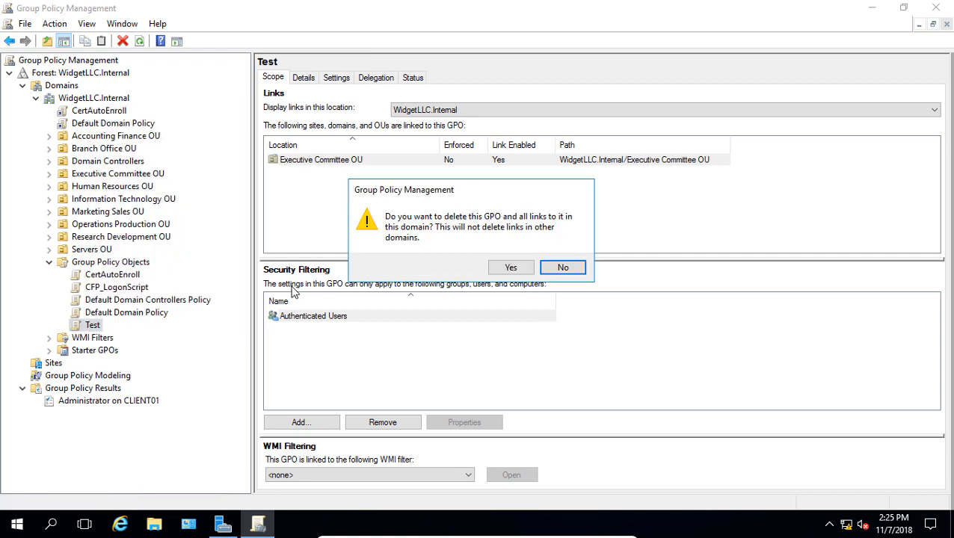
{"action": "left_click", "coordinate": [512, 266]}
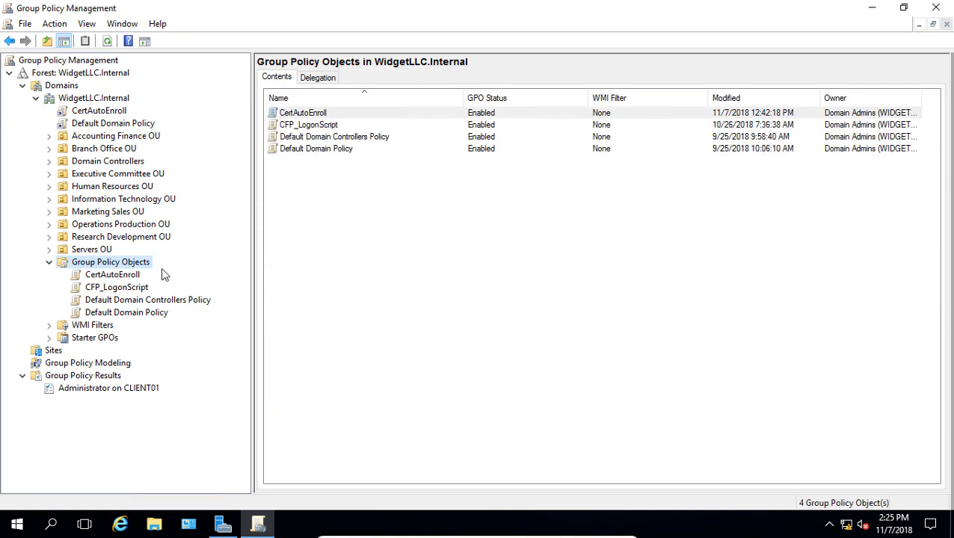
{"action": "mouse_move", "coordinate": [133, 266]}
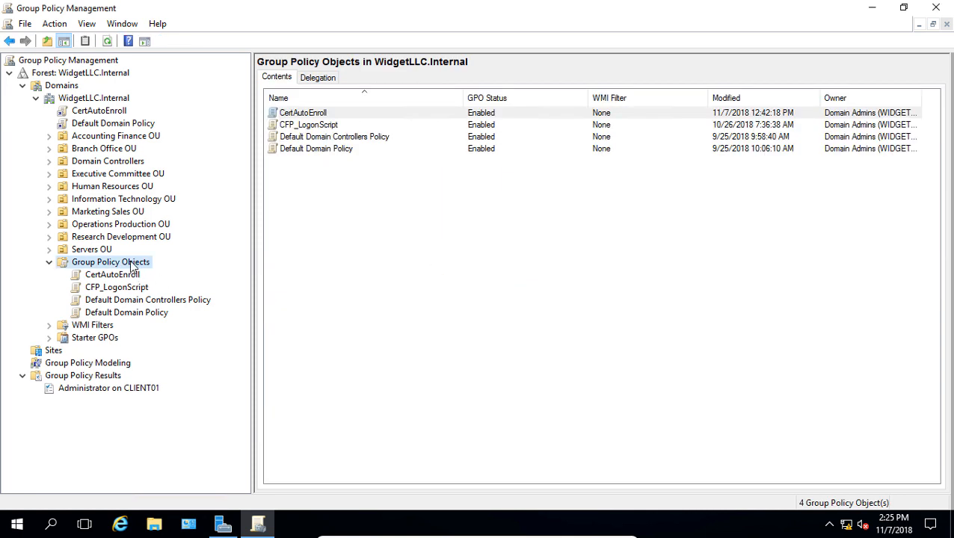
- Open Manage Backups to list the five BackupGPO backups on the Desktop
{"action": "right_click", "coordinate": [111, 262]}
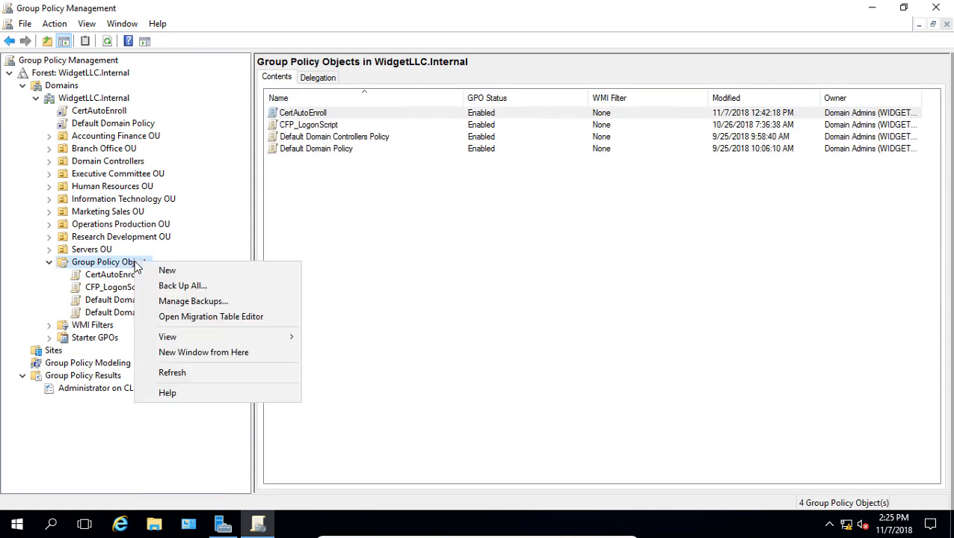
{"action": "mouse_move", "coordinate": [167, 269]}
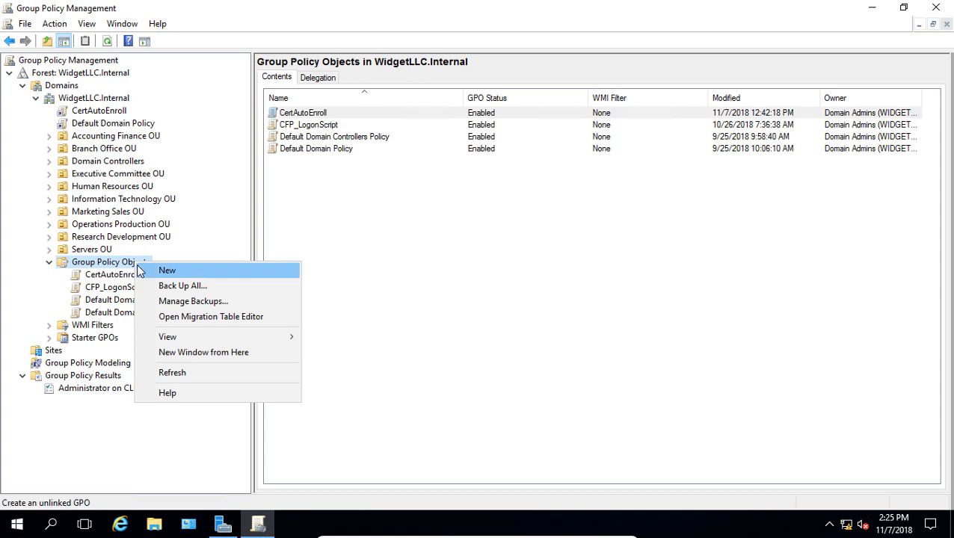
{"action": "mouse_move", "coordinate": [193, 300]}
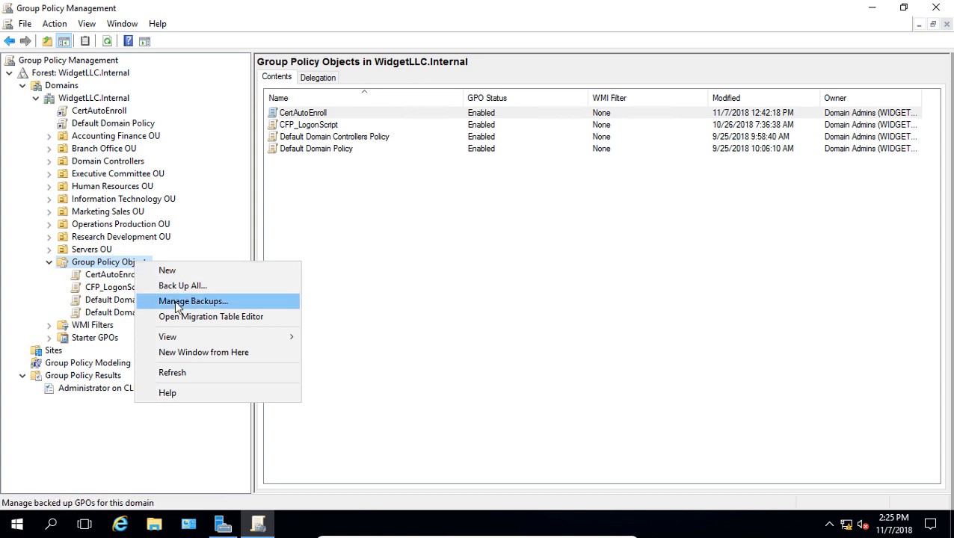
{"action": "left_click", "coordinate": [193, 301]}
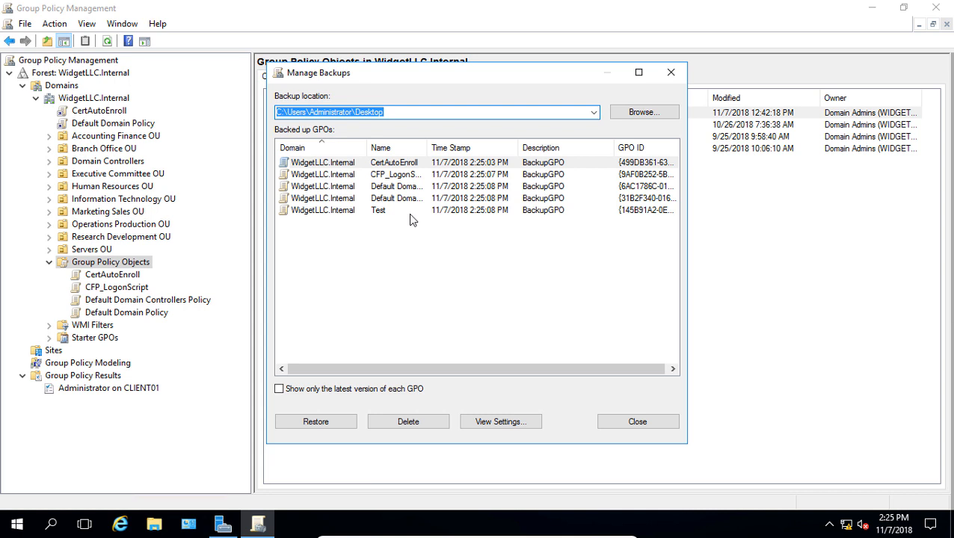
{"action": "mouse_move", "coordinate": [342, 221]}
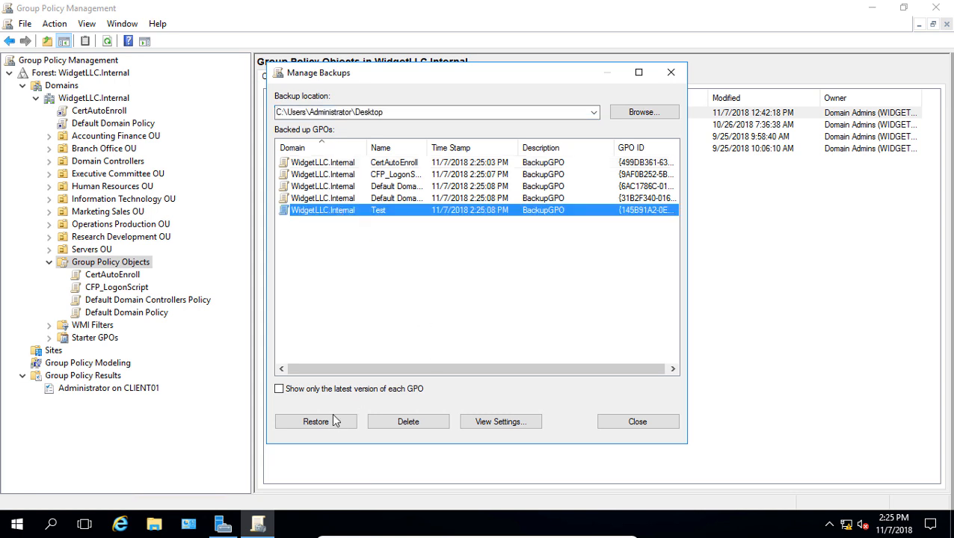
- Restore the Test GPO from its backup, dismiss the report and close the backups window
{"action": "left_click", "coordinate": [316, 422]}
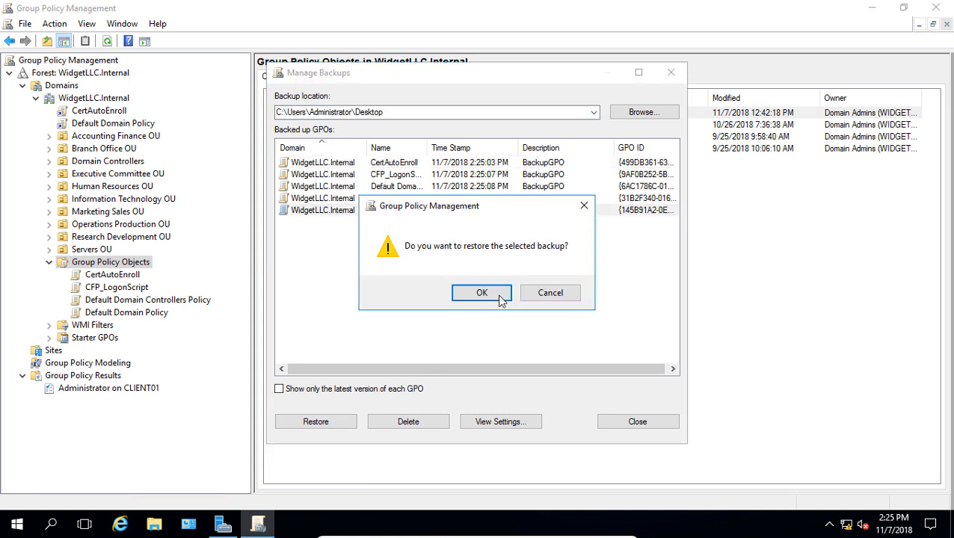
{"action": "left_click", "coordinate": [481, 292]}
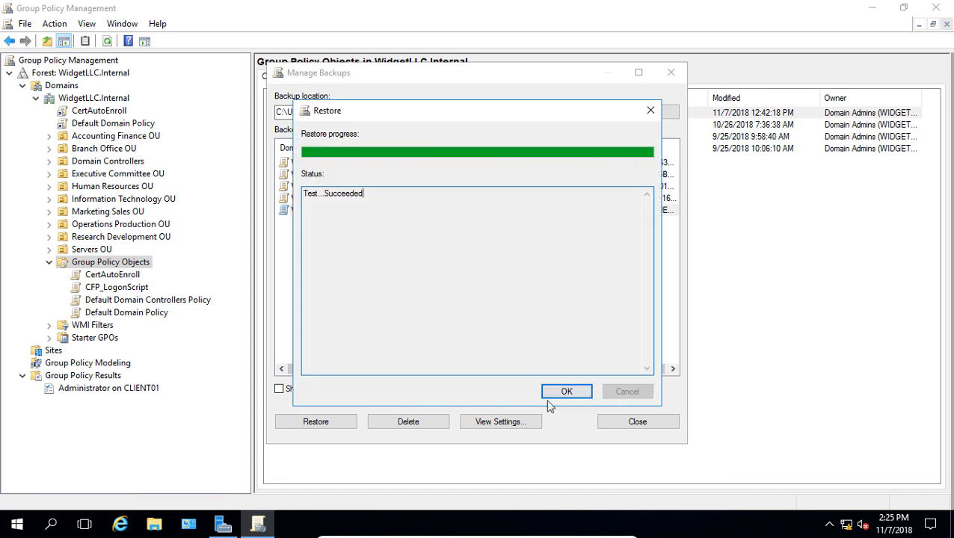
{"action": "left_click", "coordinate": [565, 392]}
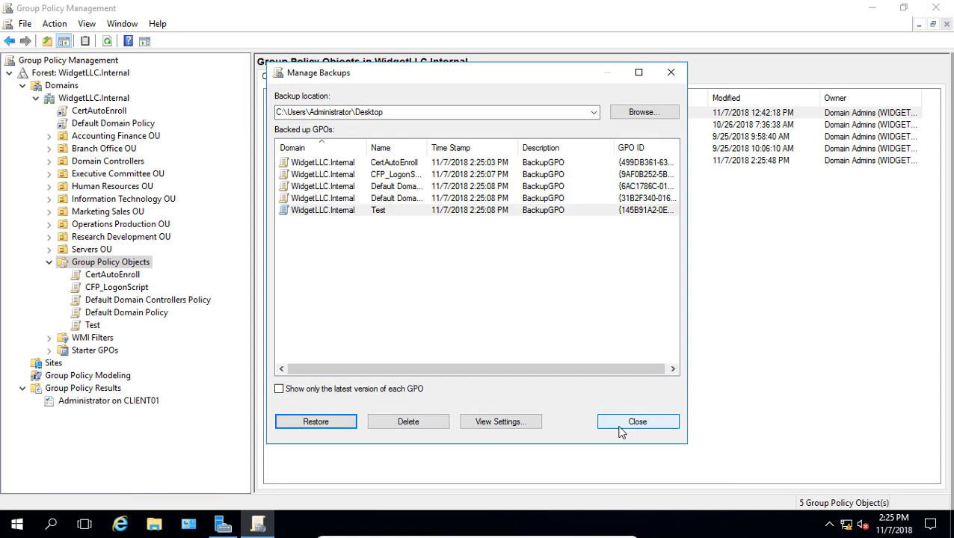
{"action": "left_click", "coordinate": [637, 421]}
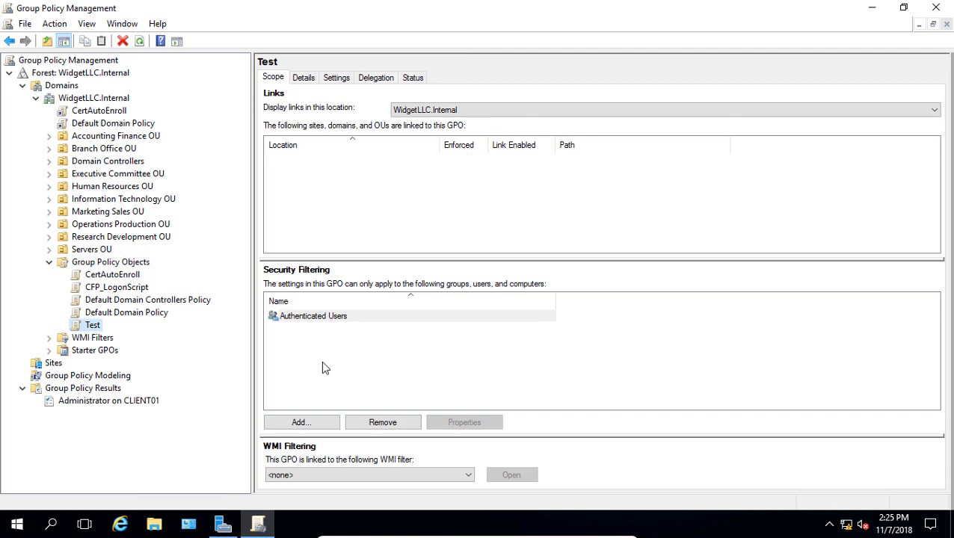
{"action": "mouse_move", "coordinate": [362, 336]}
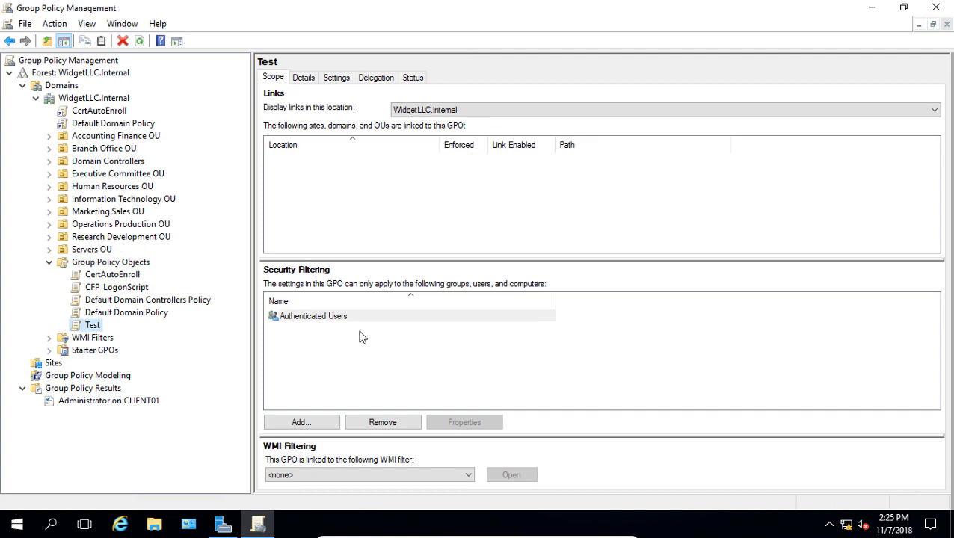